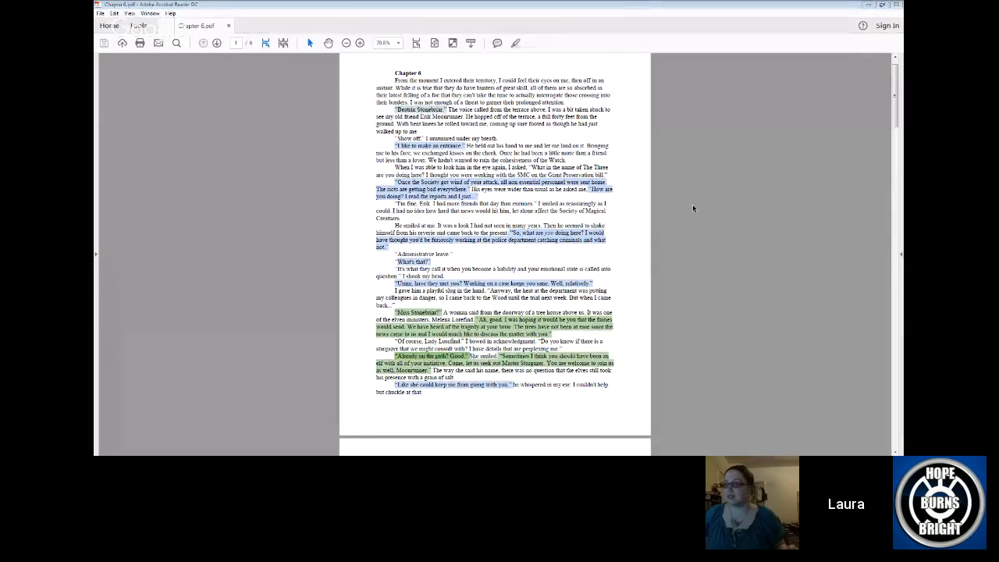
mouse_move(677, 181)
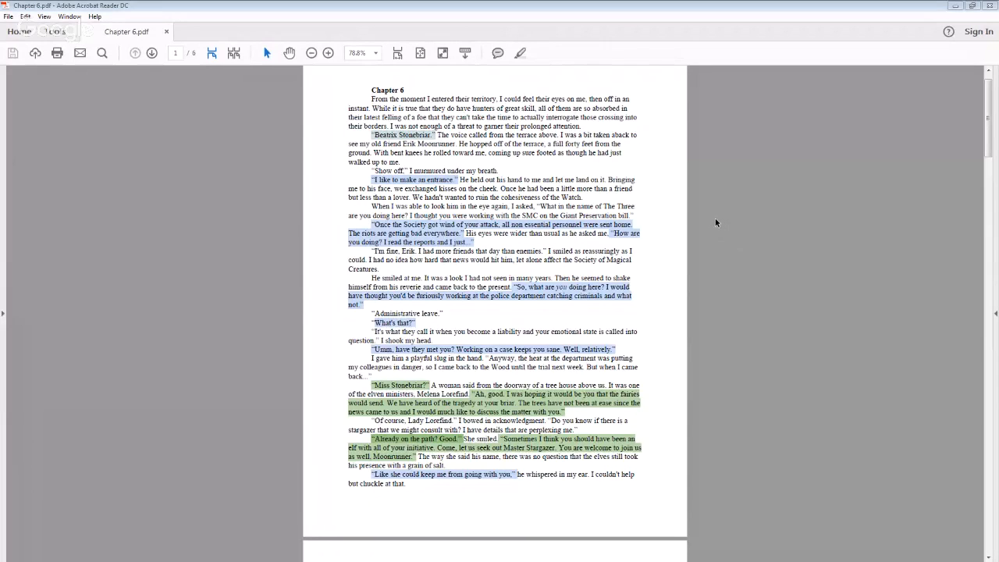
mouse_move(690, 218)
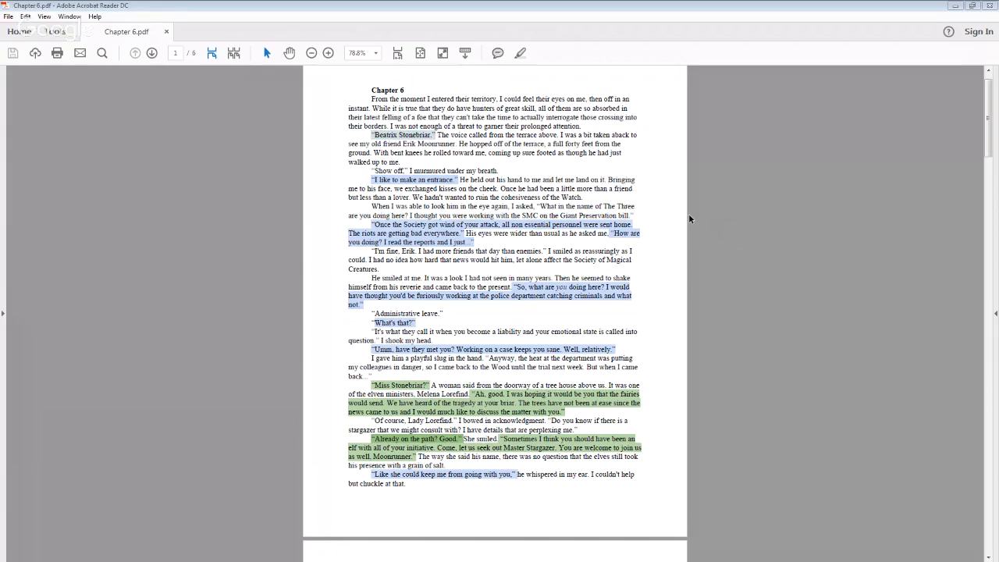
mouse_move(816, 213)
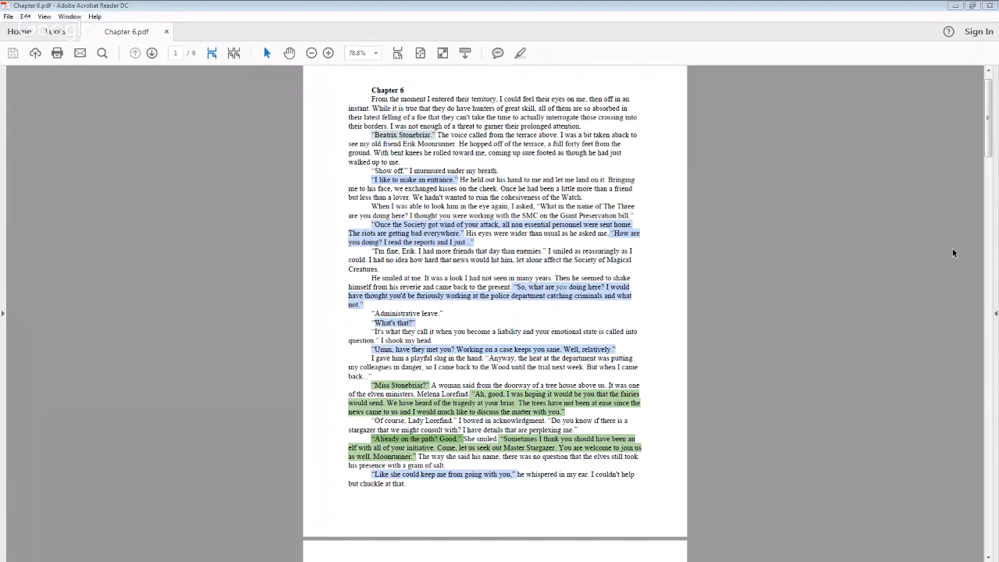
mouse_move(182, 13)
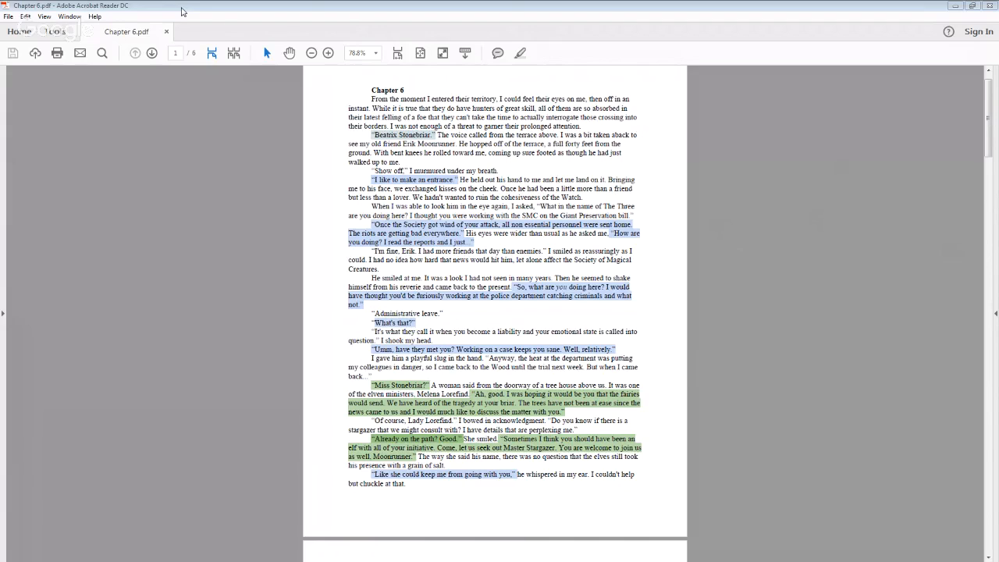
mouse_move(988, 468)
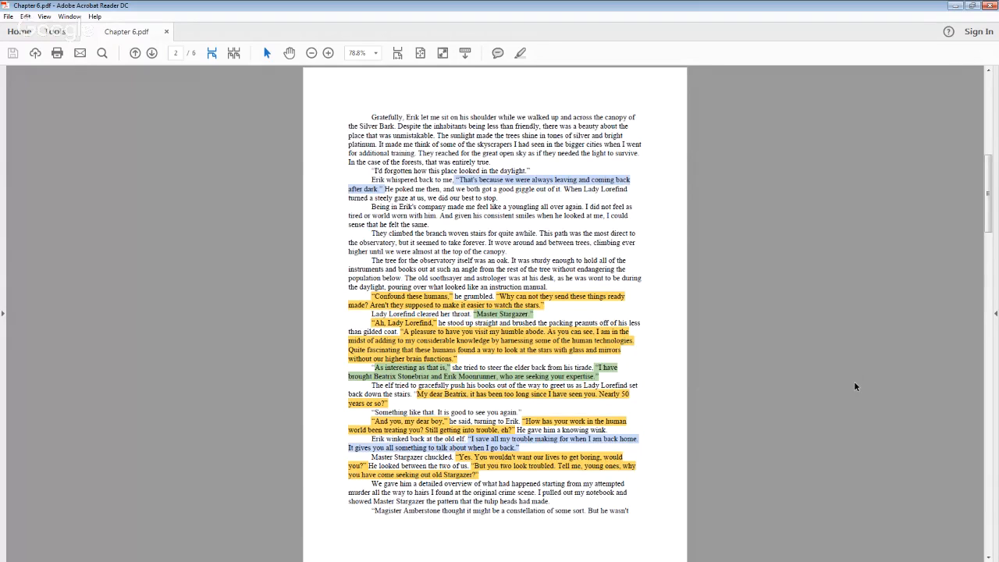
scroll(down, 3)
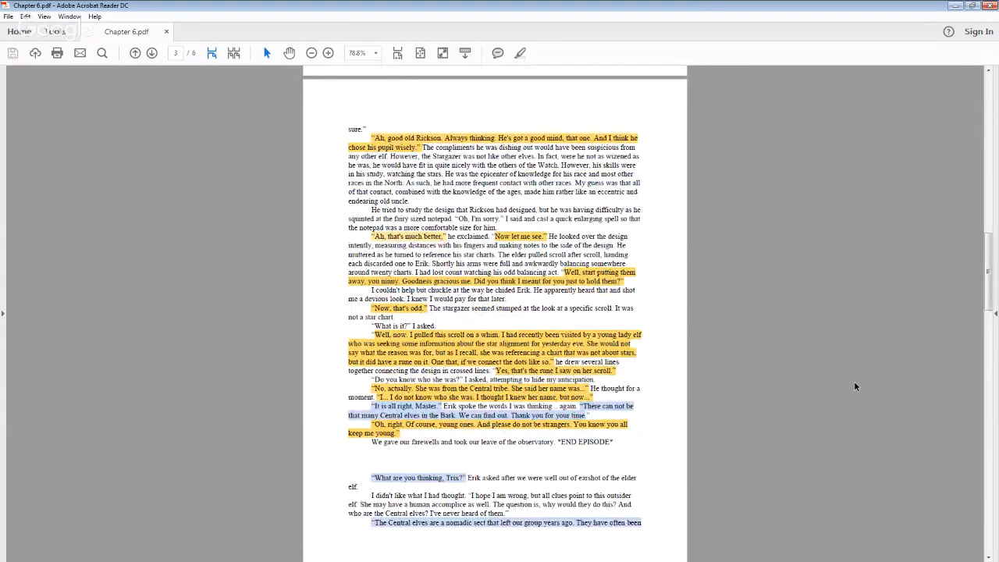